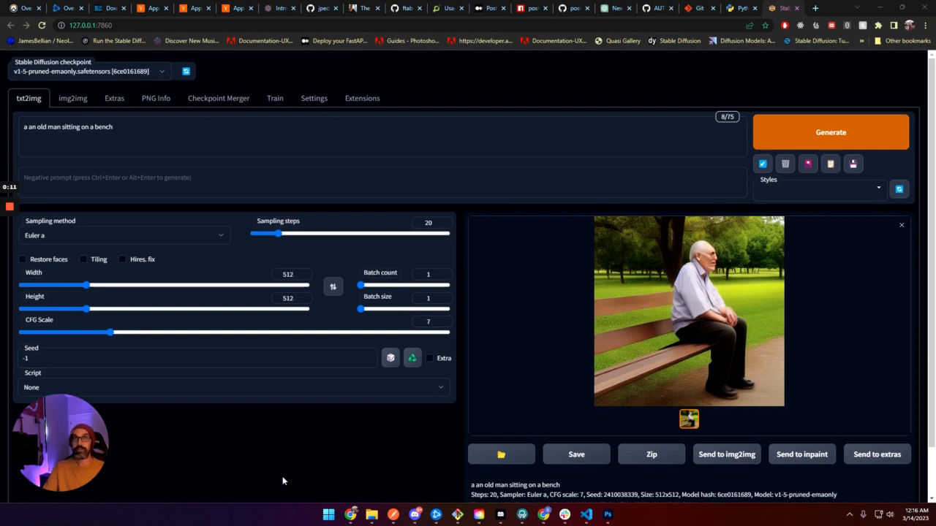
Step: Reach the Python Release Python 3.10.6 page on python.org via the Google search results
left_click(608, 515)
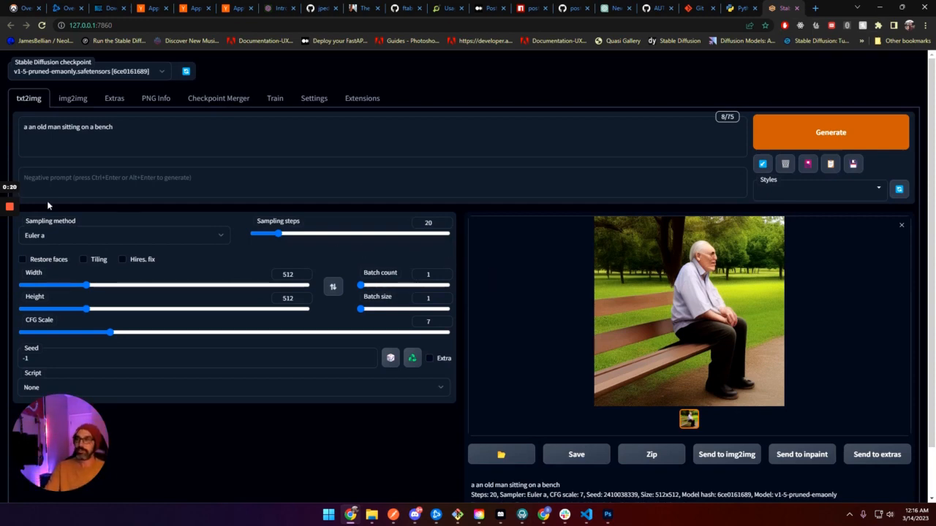
left_click(731, 7)
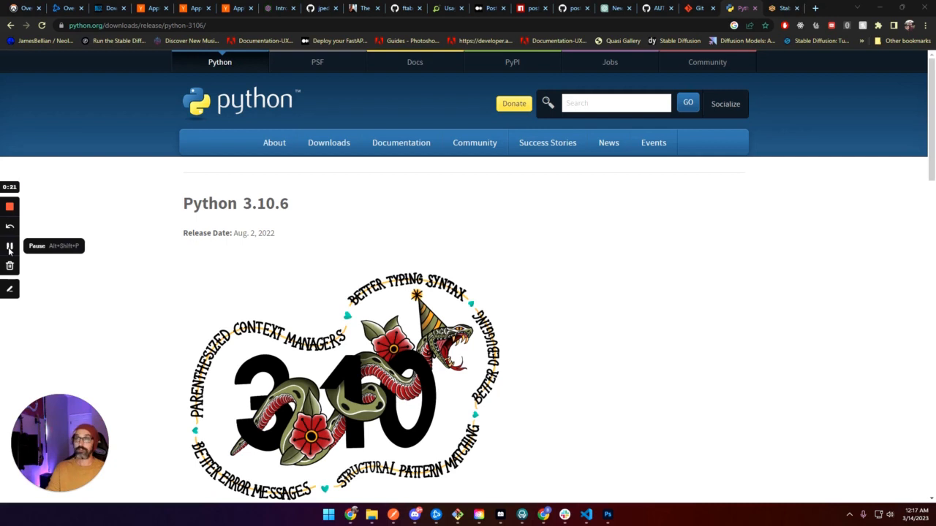
left_click(8, 249)
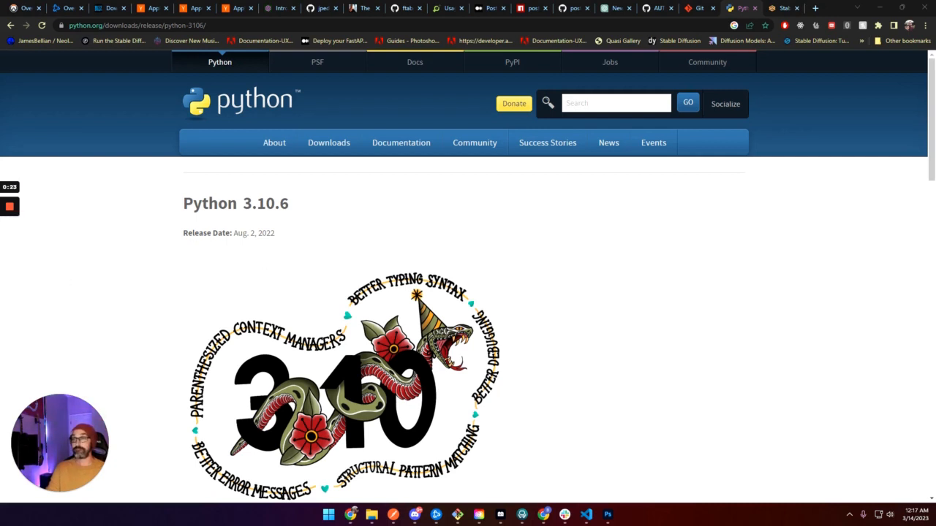
mouse_move(291, 210)
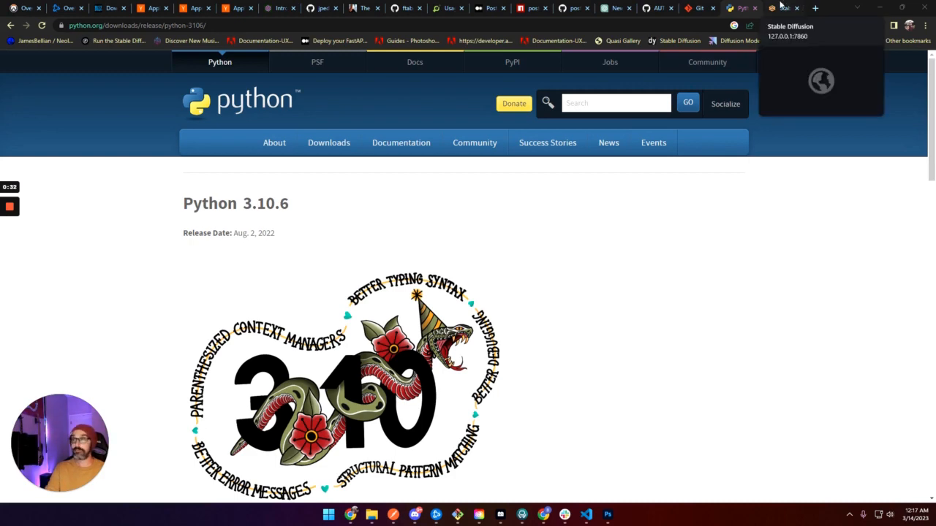
left_click(742, 9)
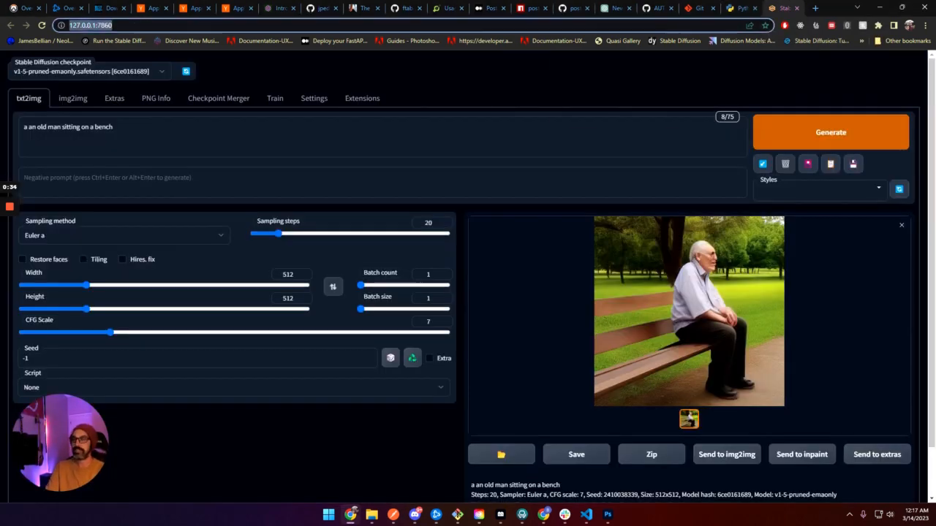
left_click(784, 9)
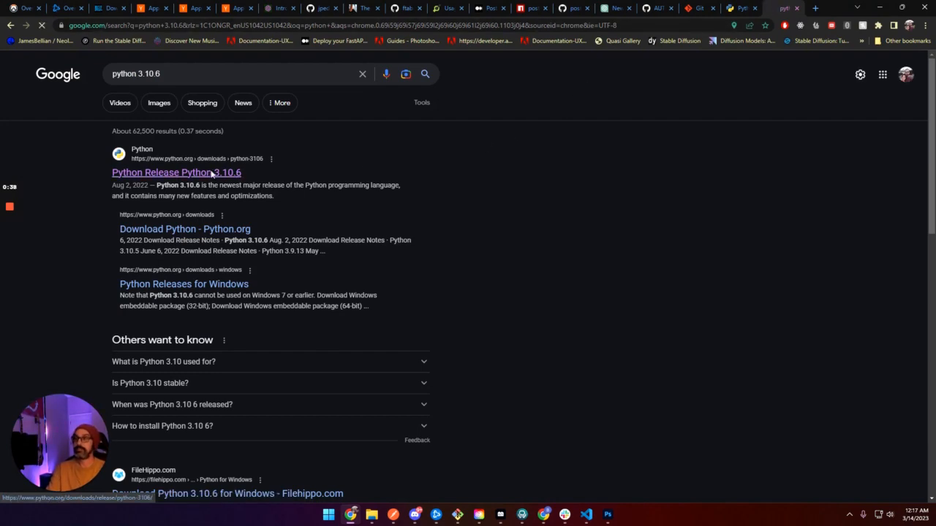
left_click(176, 173)
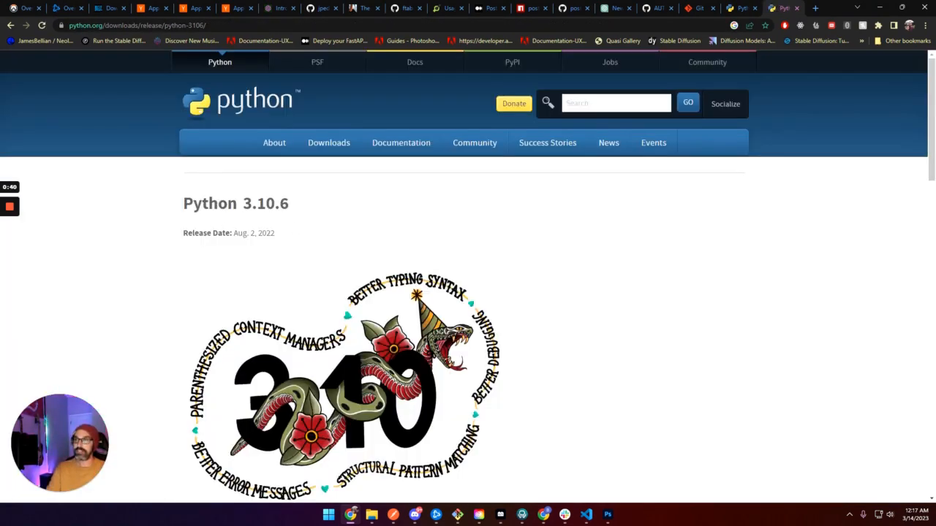
Step: Start downloading the Windows installer (64-bit) from the Files list
scroll("down", 3)
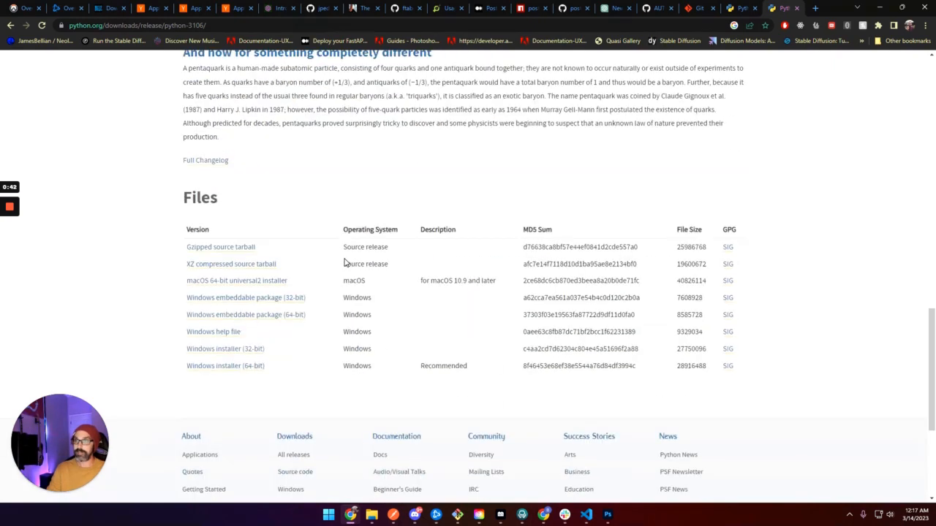
scroll("down", 3)
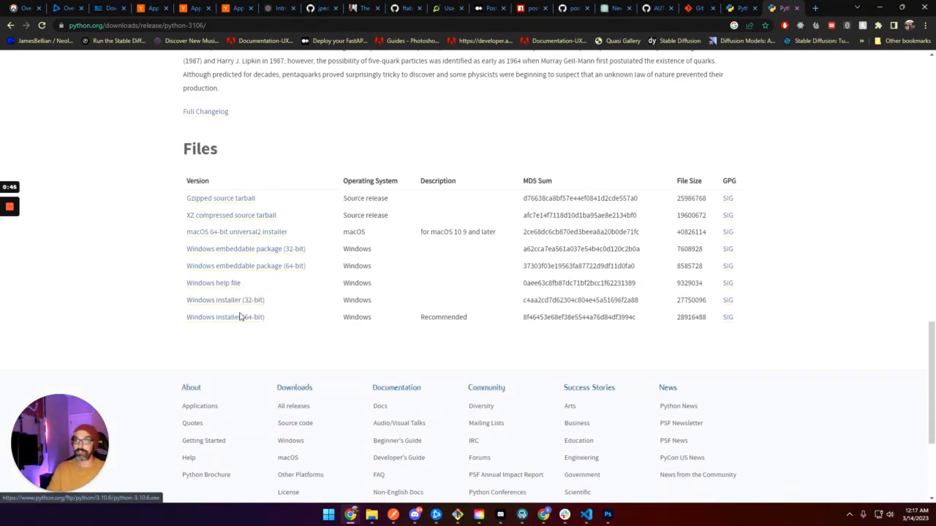
mouse_move(219, 271)
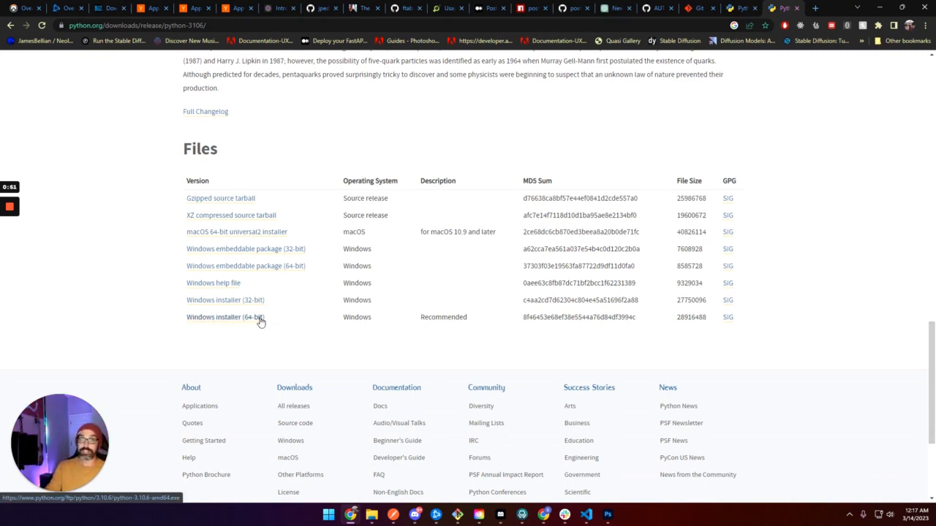
left_click(225, 316)
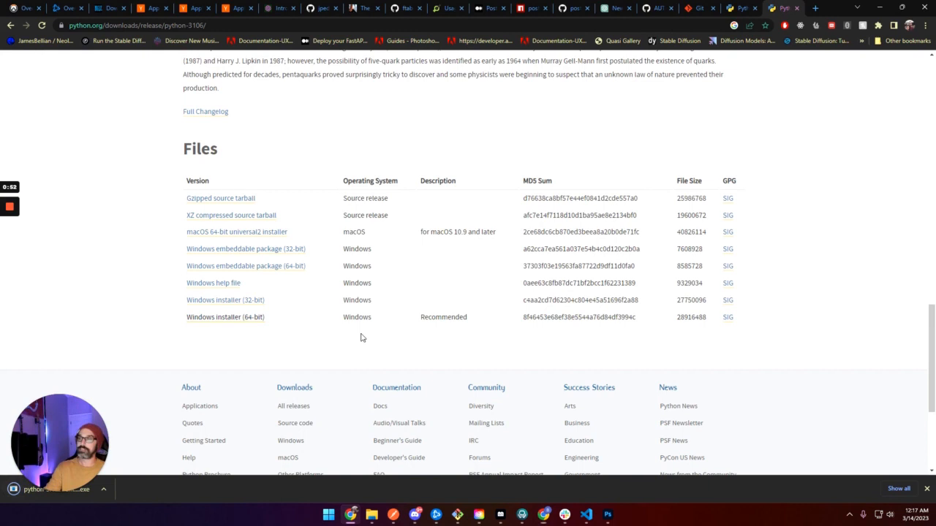
left_click(225, 316)
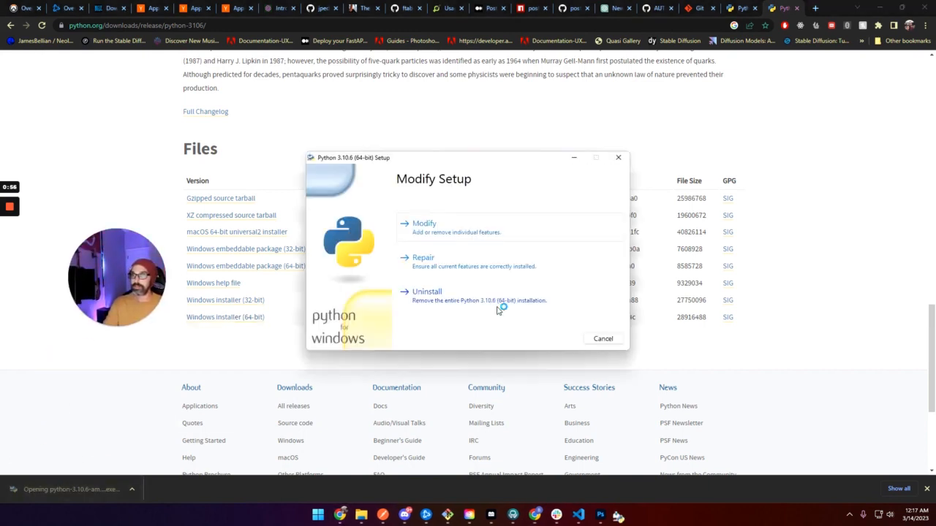
left_click(603, 338)
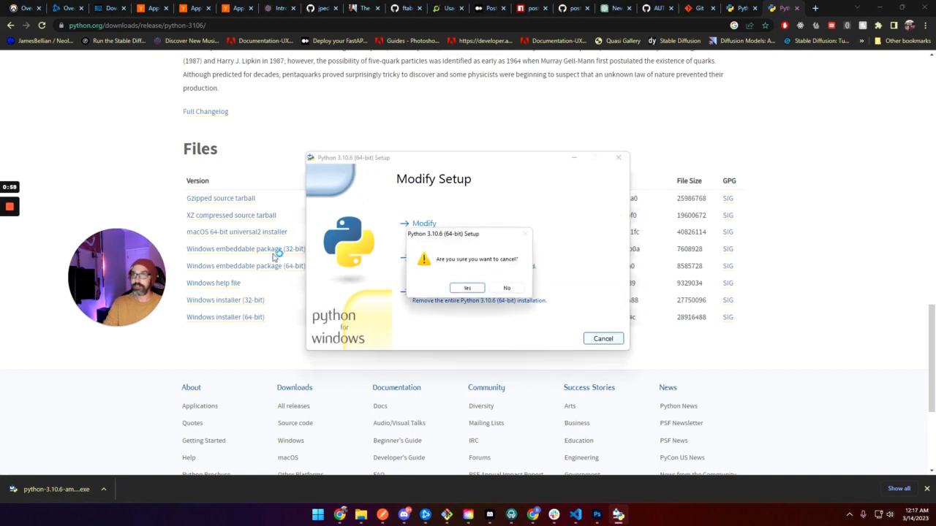
left_click(466, 287)
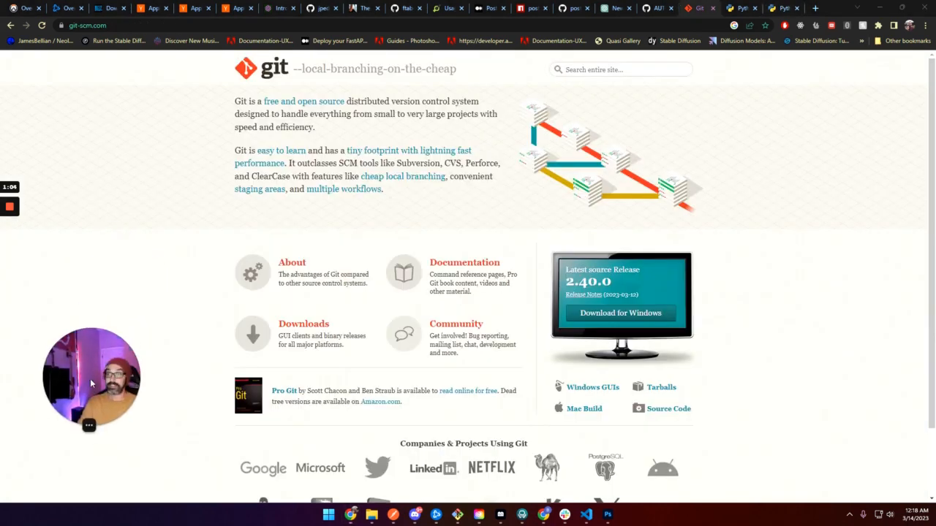
mouse_move(172, 234)
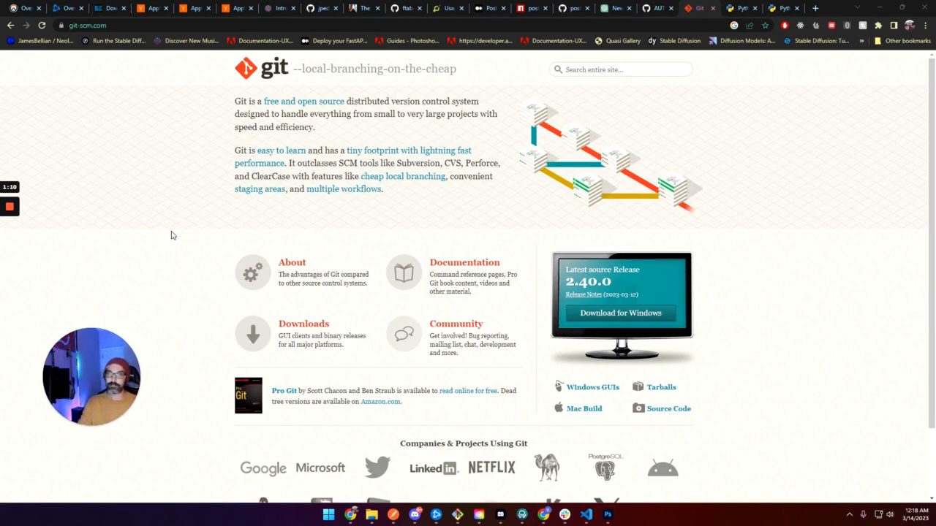
Step: Go to Git's Download for Windows page from the git-scm.com homepage
scroll("down", 3)
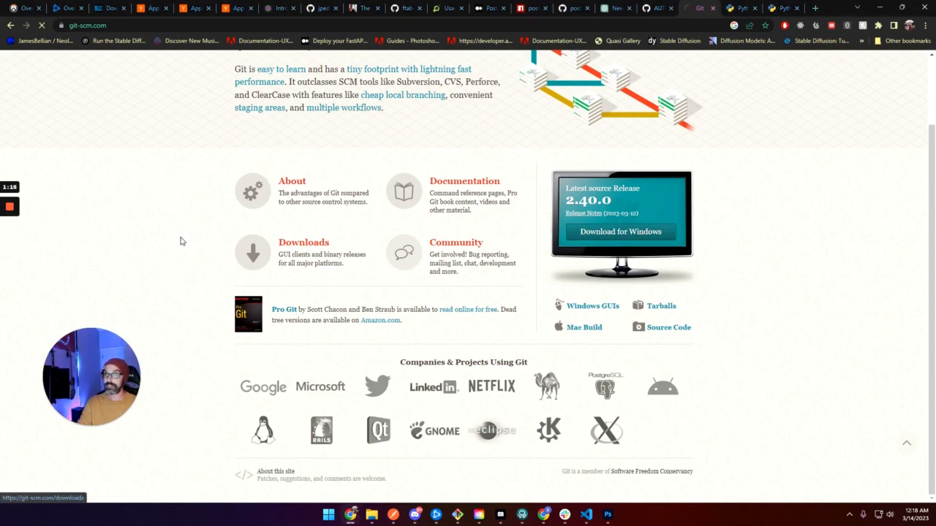
left_click(620, 231)
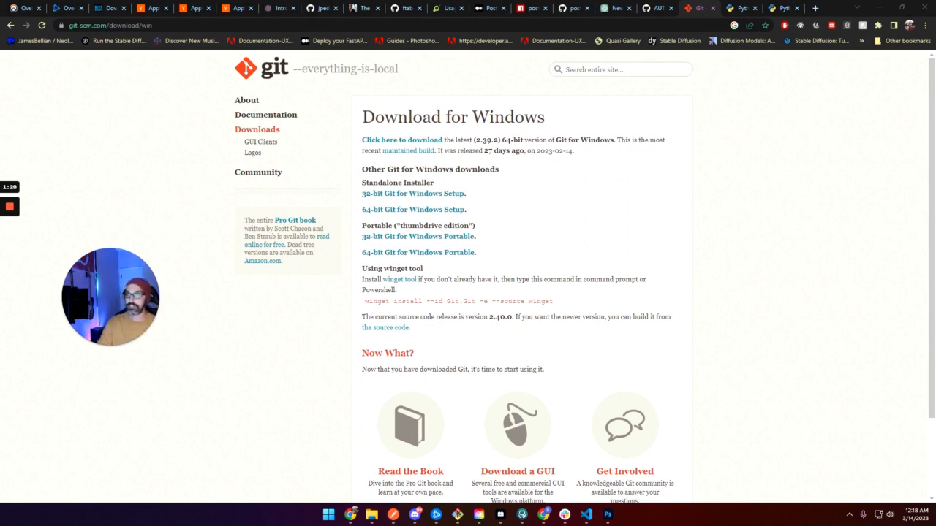
mouse_move(328, 342)
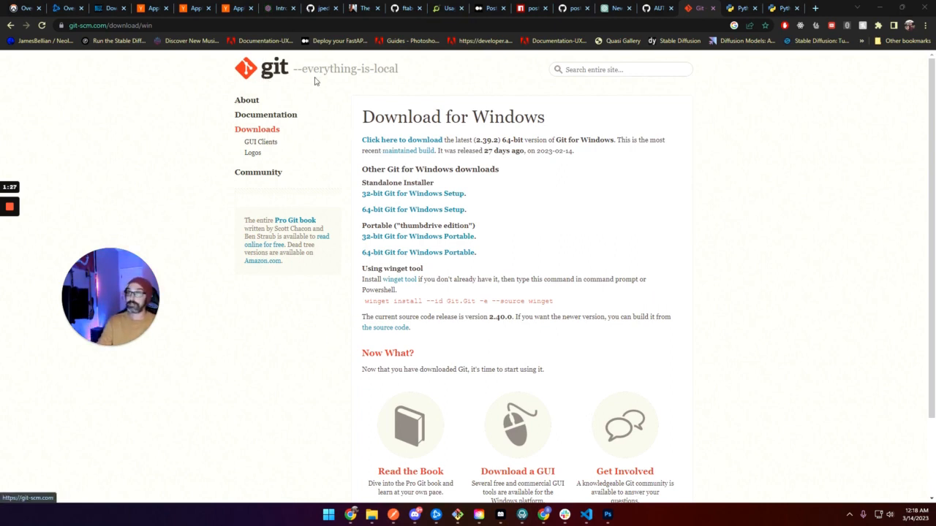
mouse_move(114, 211)
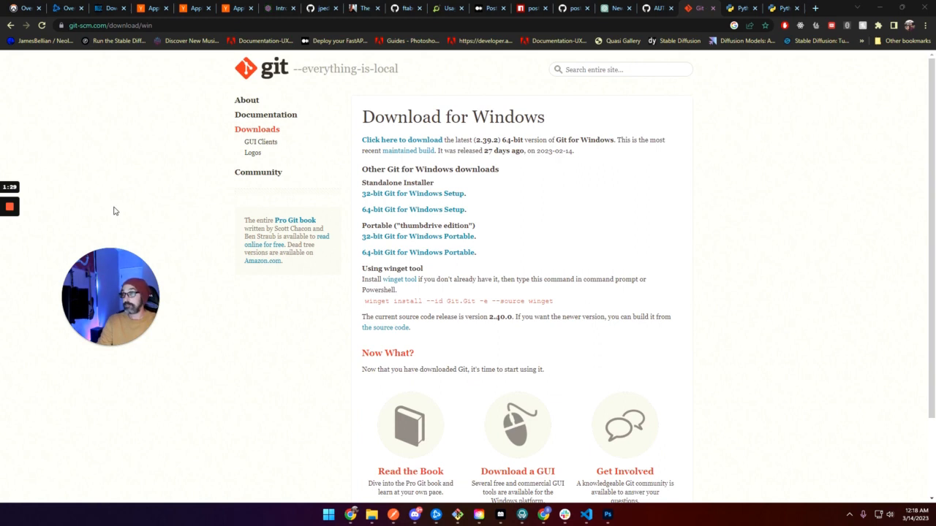
mouse_move(263, 269)
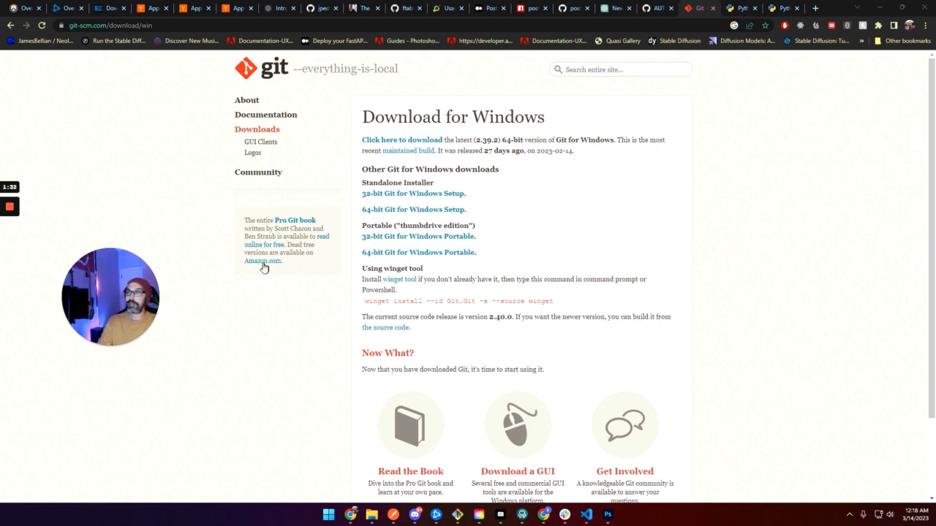
mouse_move(283, 262)
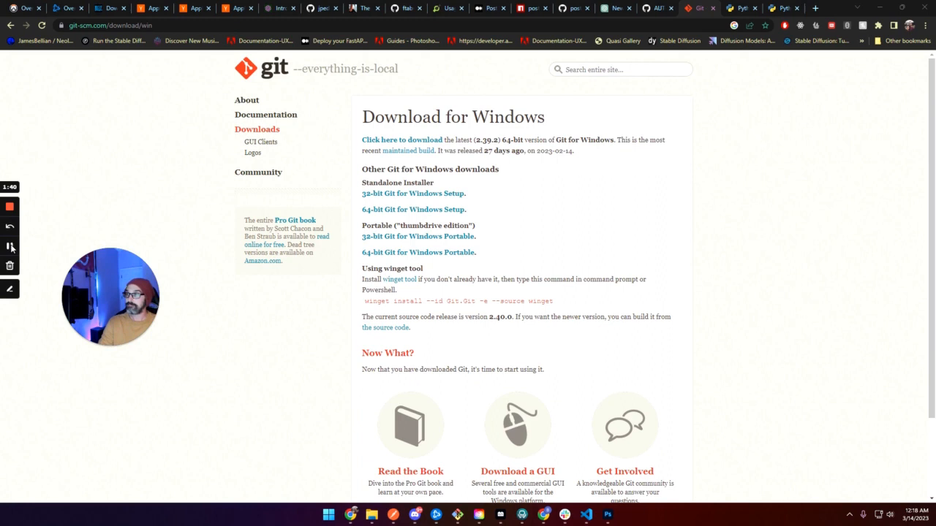
Step: Download the stable-diffusion-webui repository as a ZIP via Code > Download ZIP and show it in its folder
left_click(651, 9)
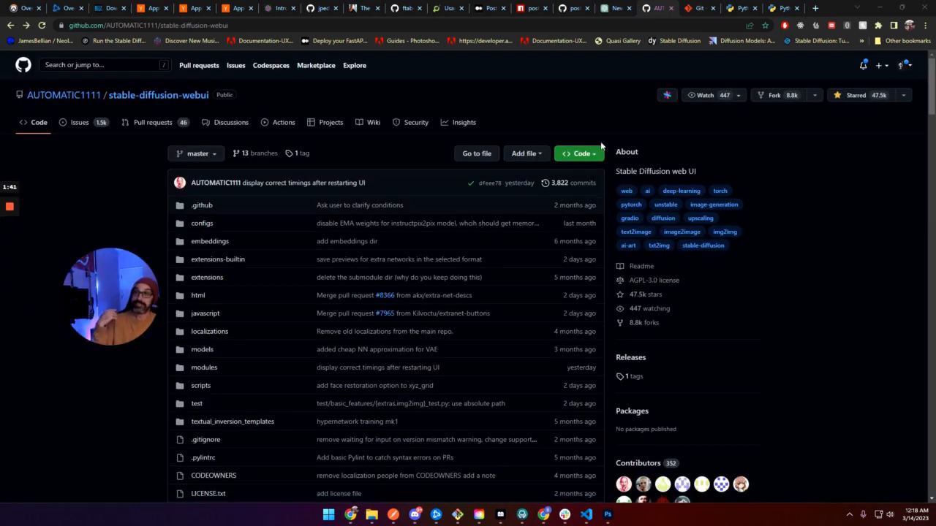
left_click(579, 153)
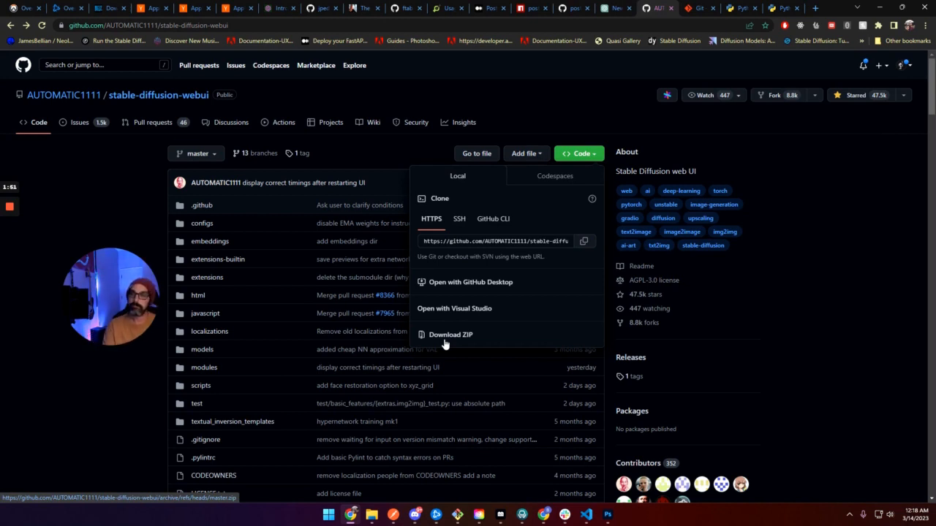
mouse_move(460, 338)
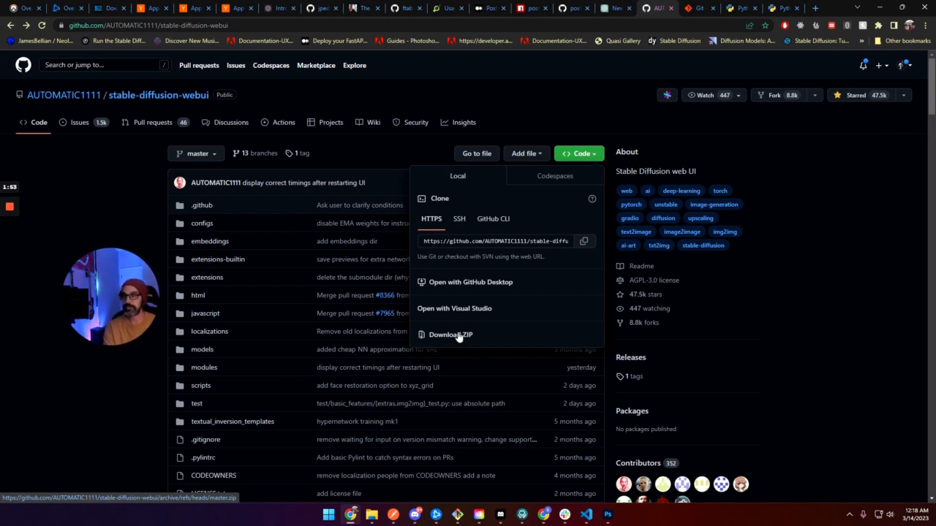
left_click(450, 333)
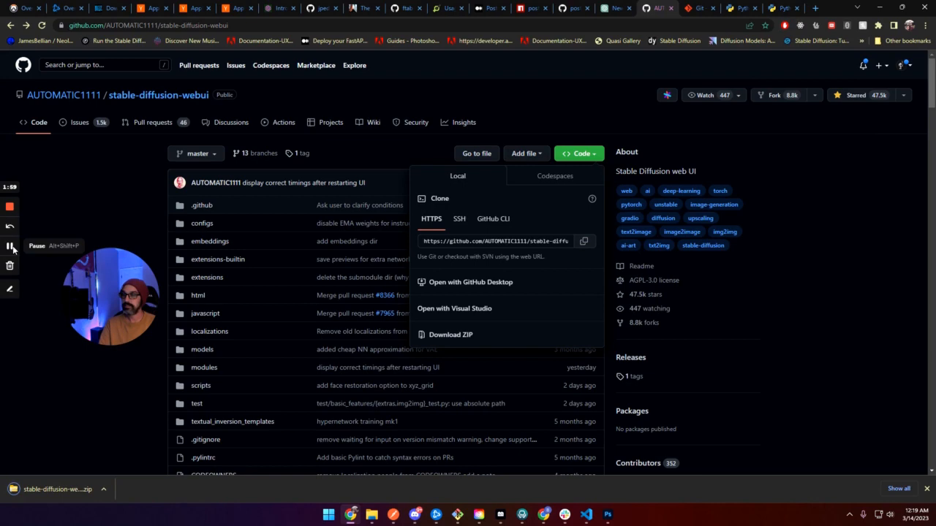
left_click(10, 246)
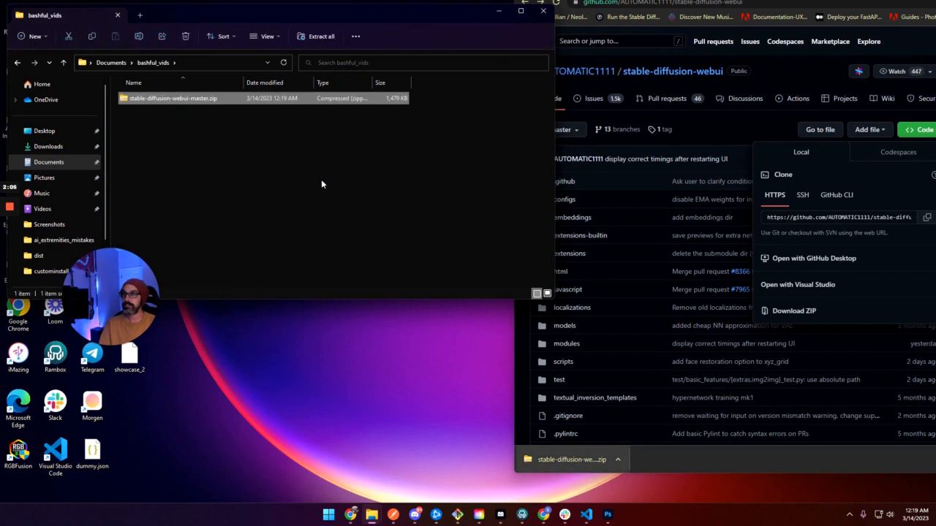
Step: Extract the web UI zip with Extract All and browse the stable-diffusion-webui-master folder's files
right_click(172, 98)
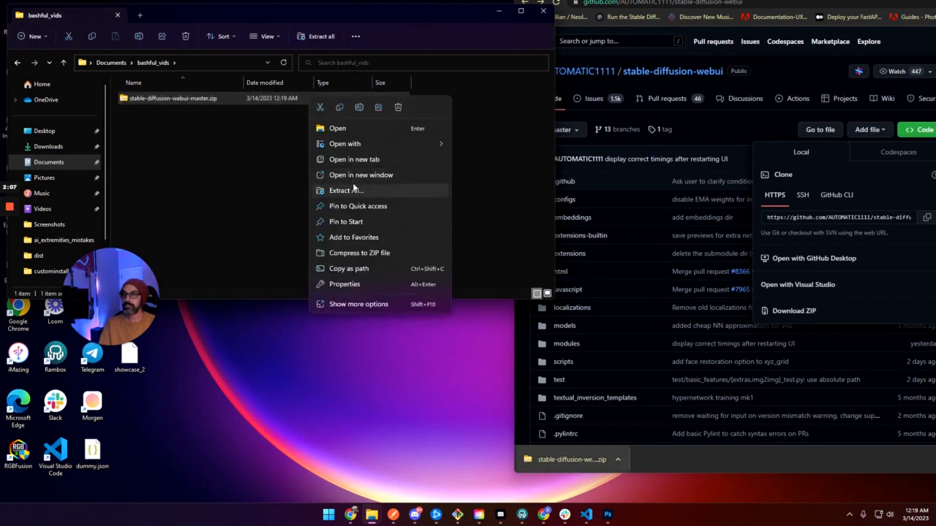
left_click(345, 191)
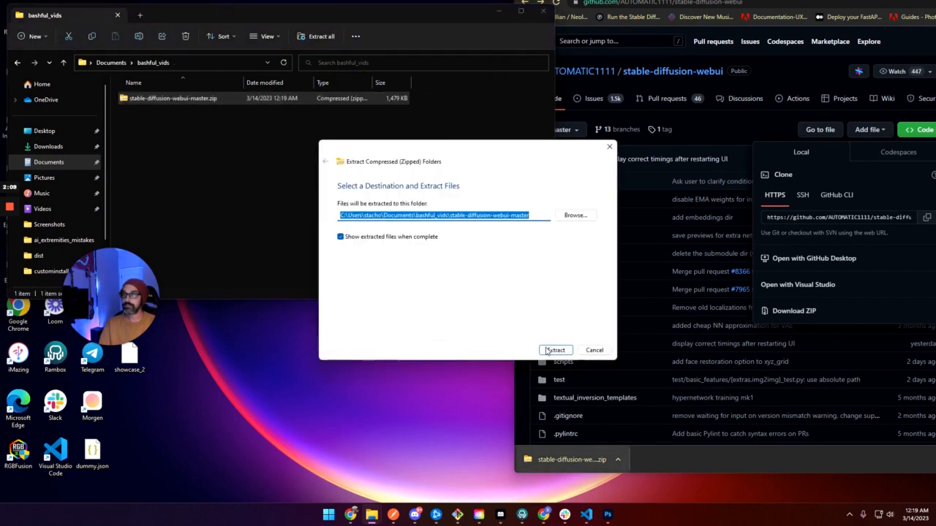
left_click(556, 351)
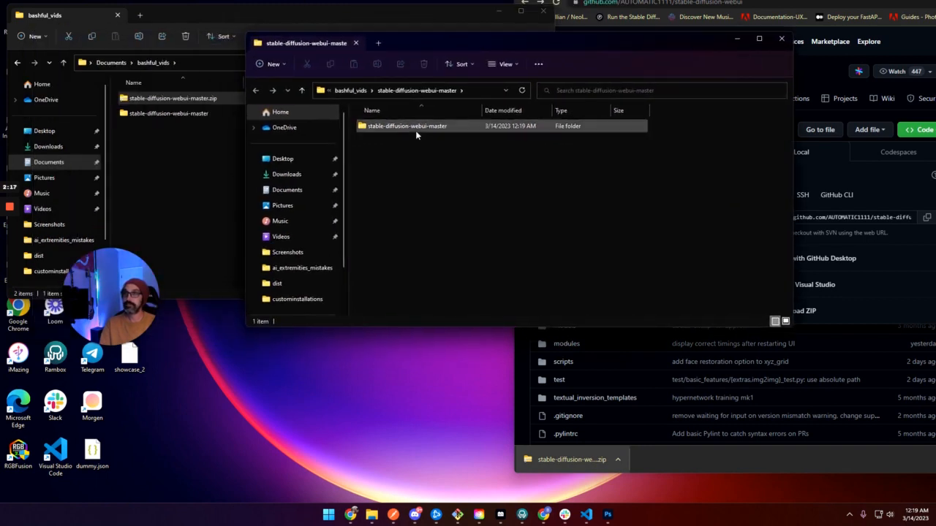
double_click(407, 126)
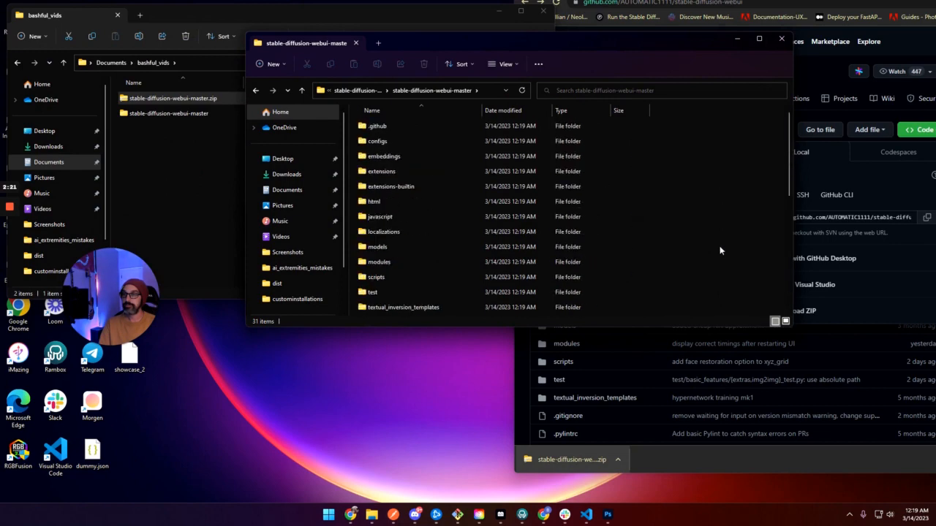
scroll("down", 3)
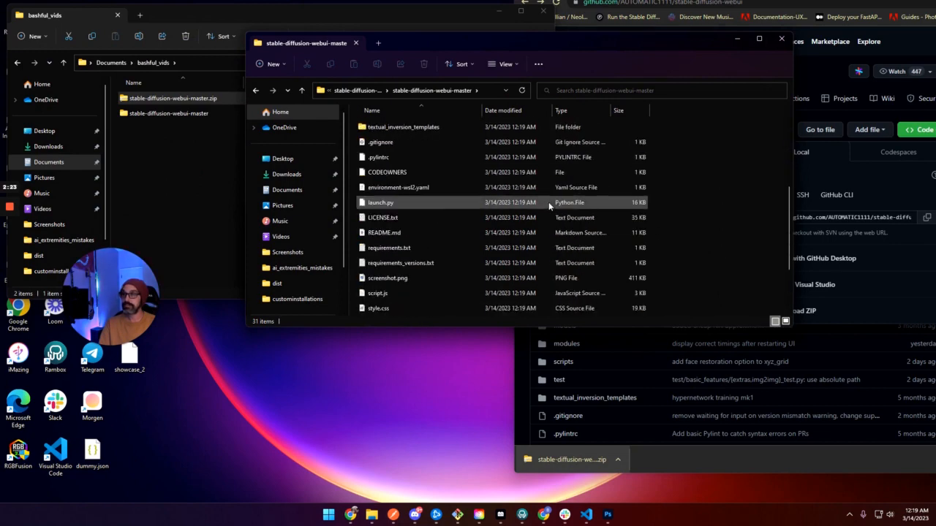
scroll("down", 3)
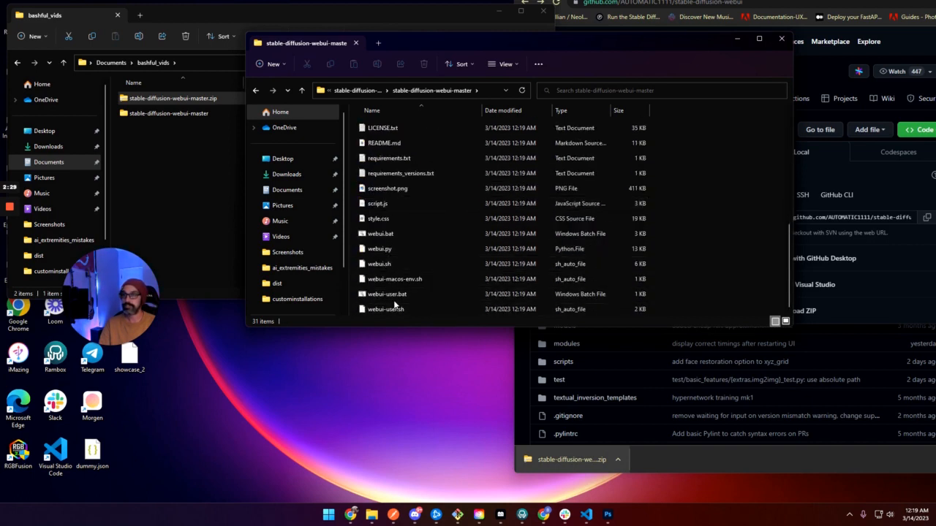
mouse_move(386, 294)
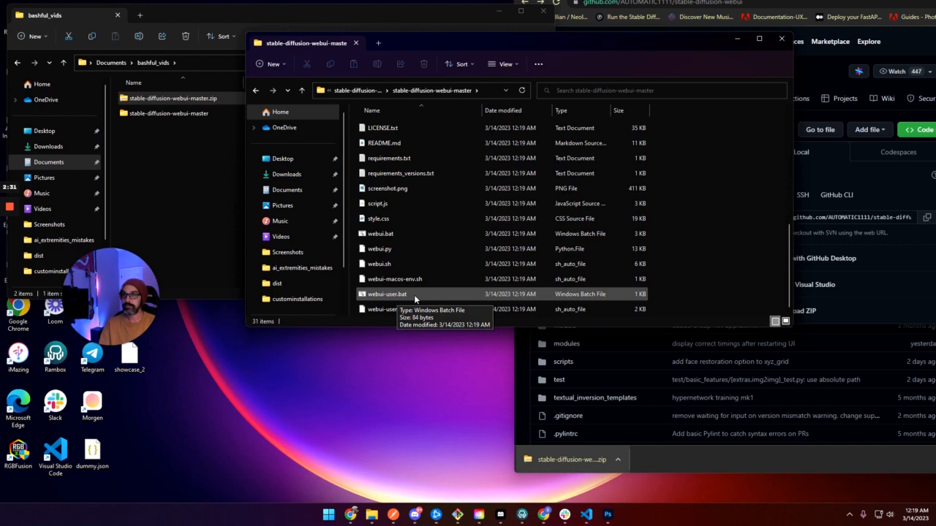
Step: Run webui-user.bat, allowing it past the SmartScreen warning via More info > Run anyway
double_click(386, 294)
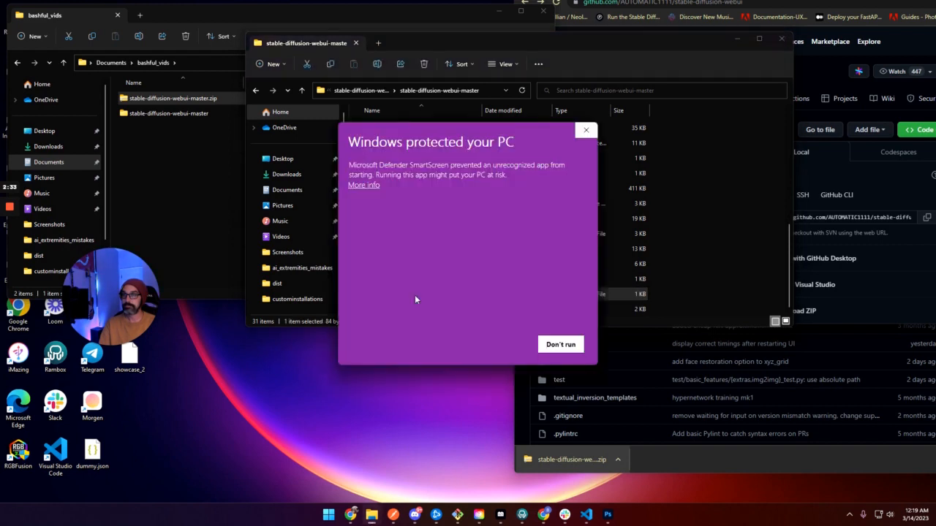
left_click(363, 184)
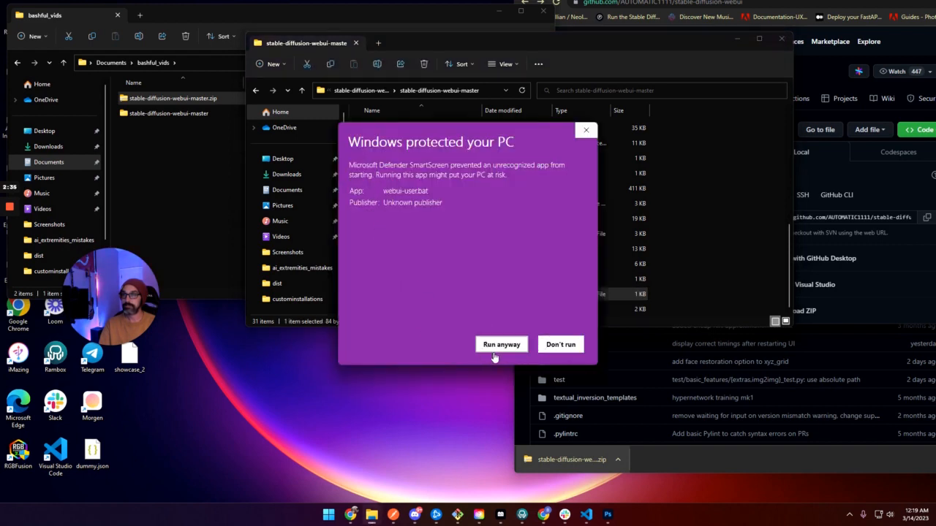
left_click(501, 345)
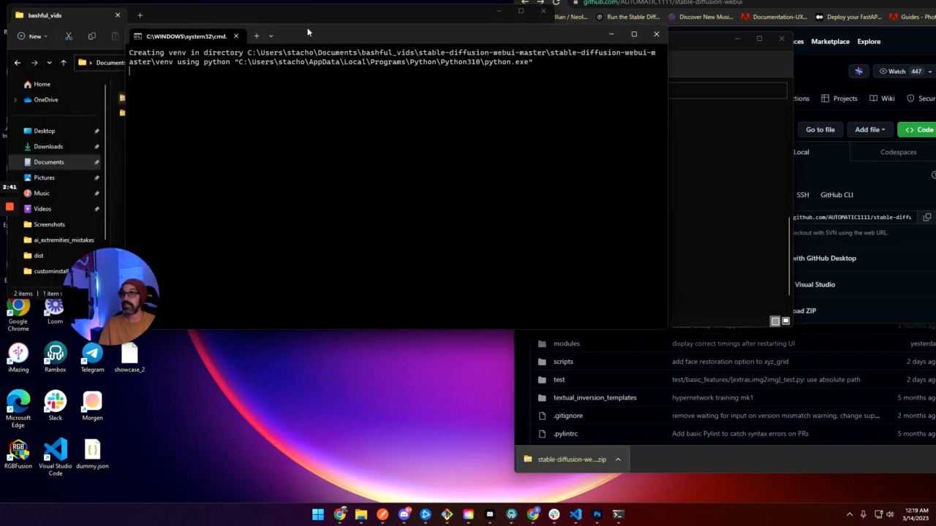
mouse_move(224, 149)
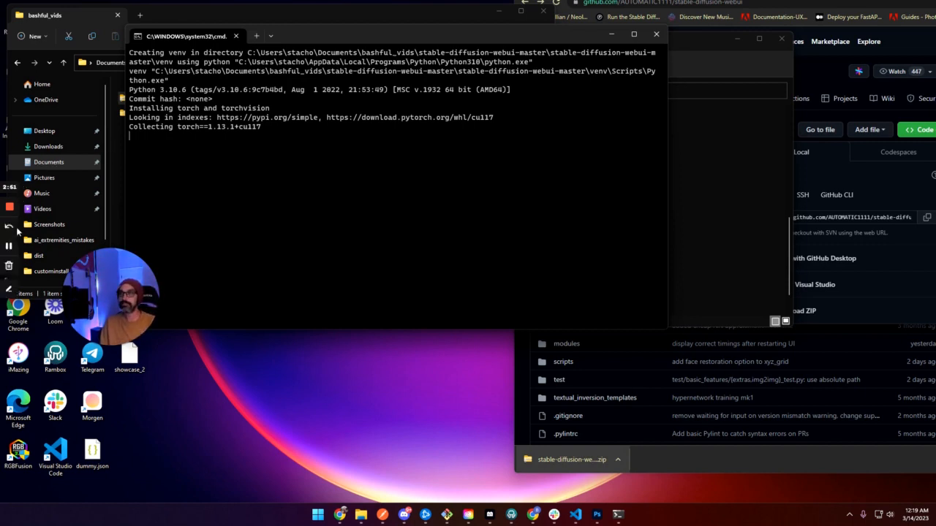
mouse_move(11, 246)
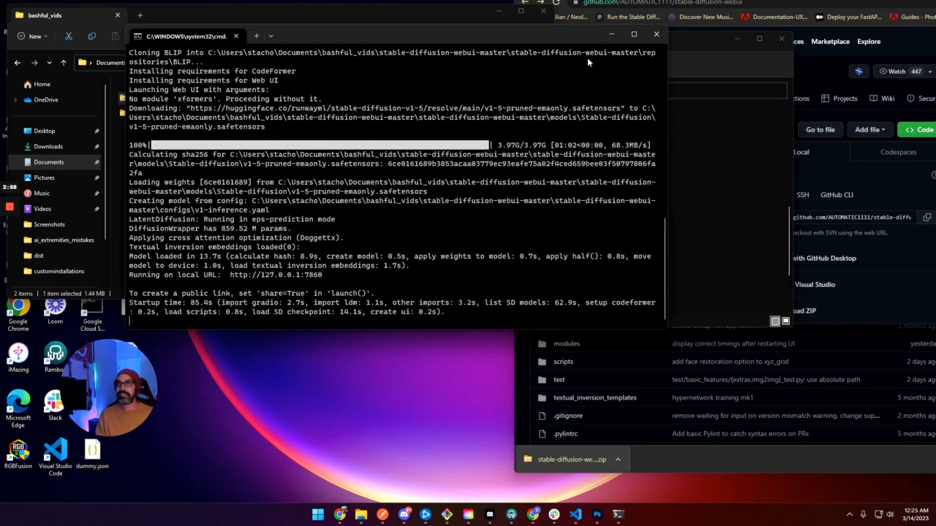
mouse_move(351, 275)
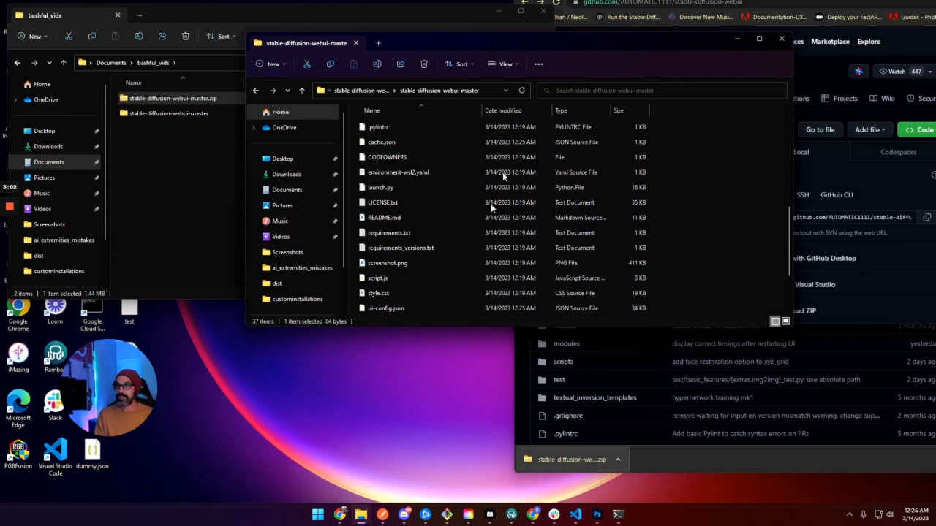
scroll("down", 3)
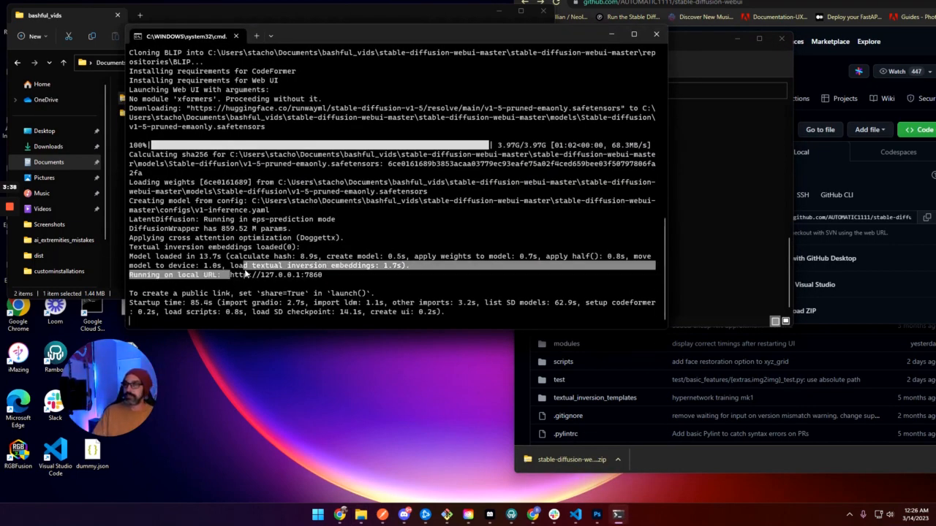
double_click(275, 275)
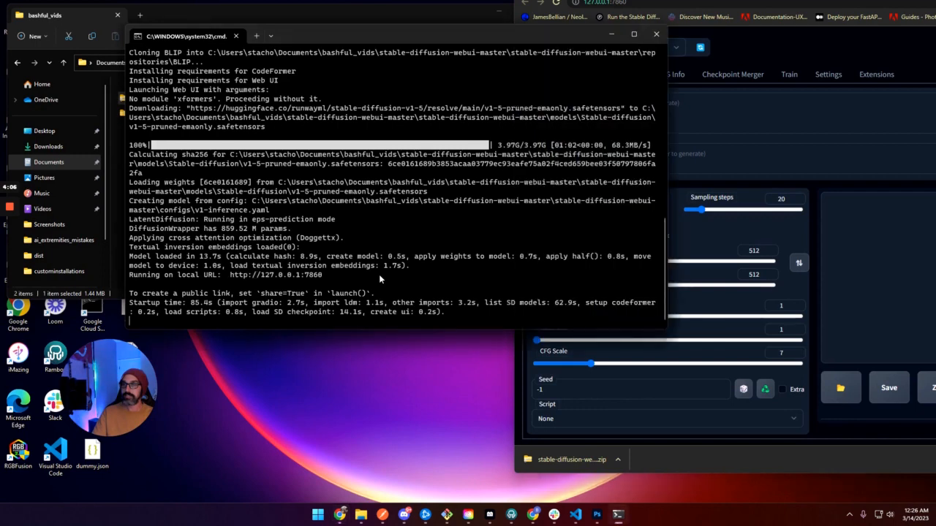
Step: Stop the web UI, then set COMMANDLINE_ARGS to --api in webui-user.bat using VS Code
key("ctrl+c")
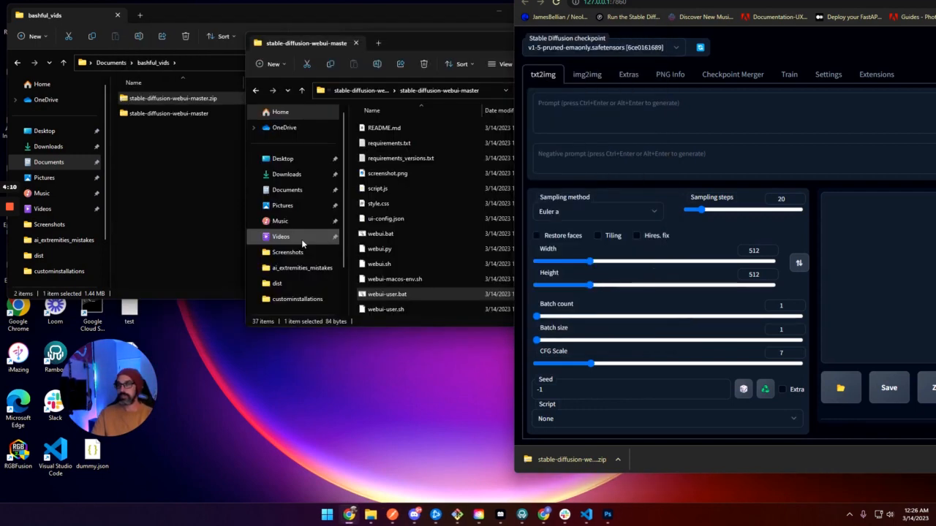
left_click(387, 292)
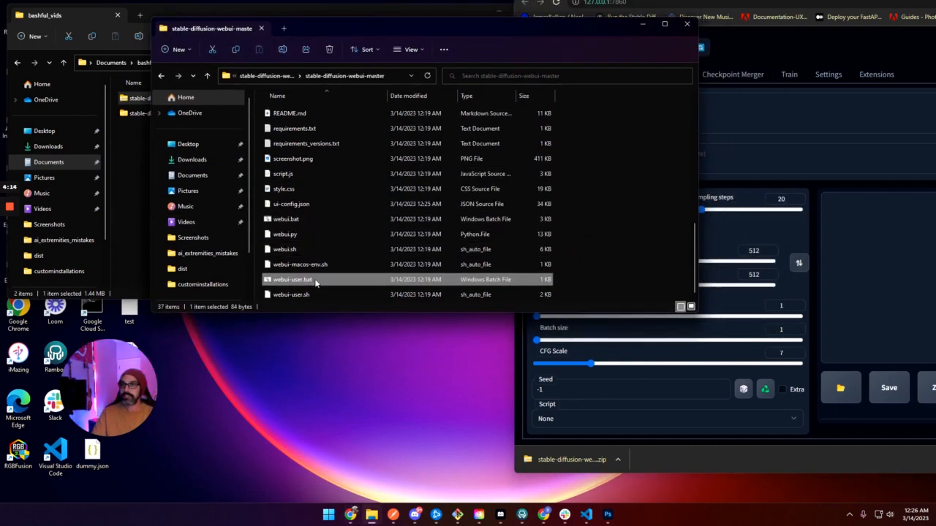
mouse_move(292, 279)
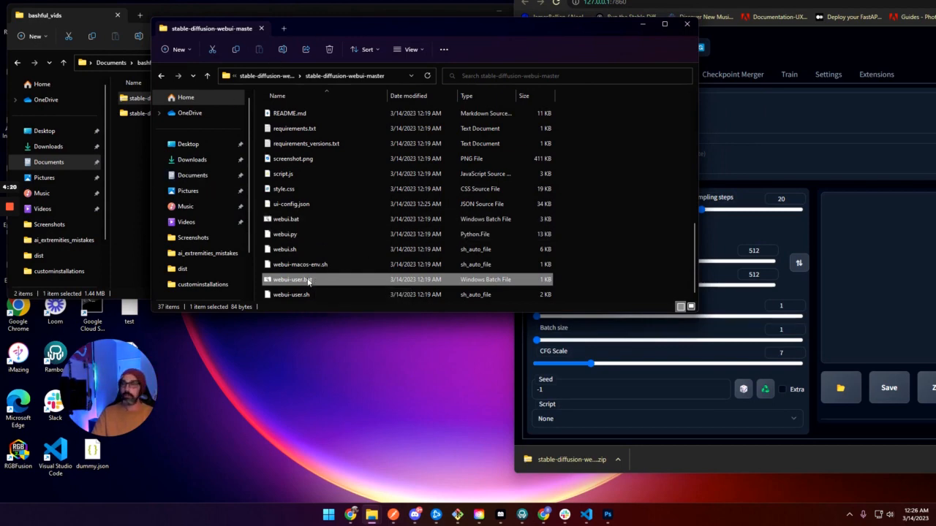
right_click(291, 279)
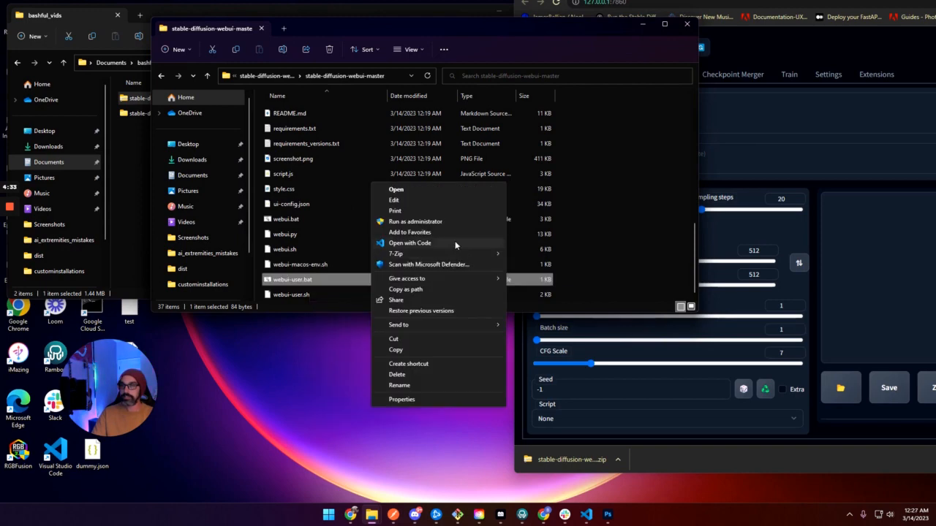
left_click(410, 243)
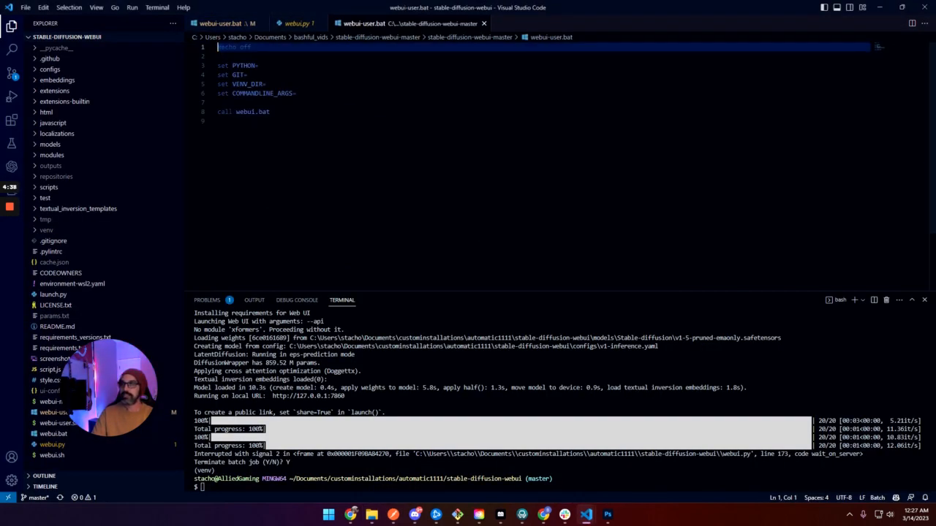
key("ctrl+a")
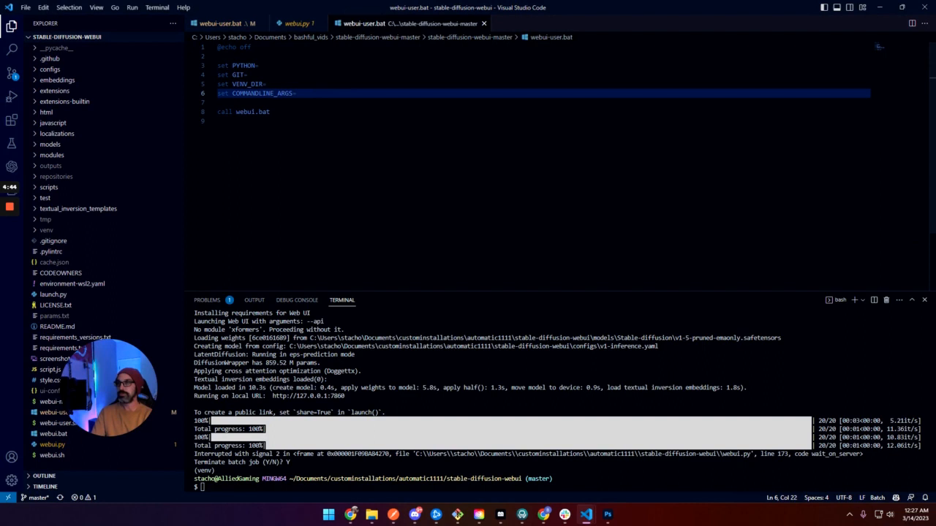
type("--api")
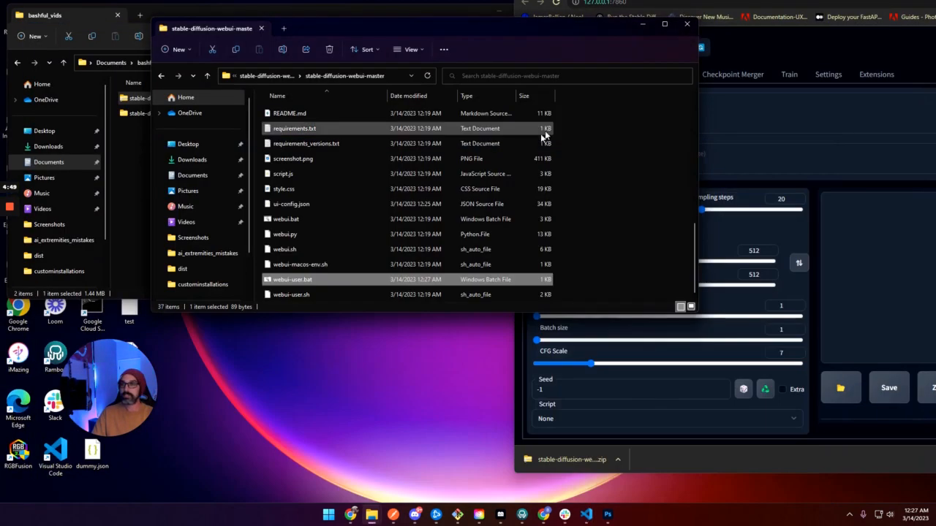
Step: Relaunch webui-user.bat so the web UI runs with the --api argument
double_click(291, 279)
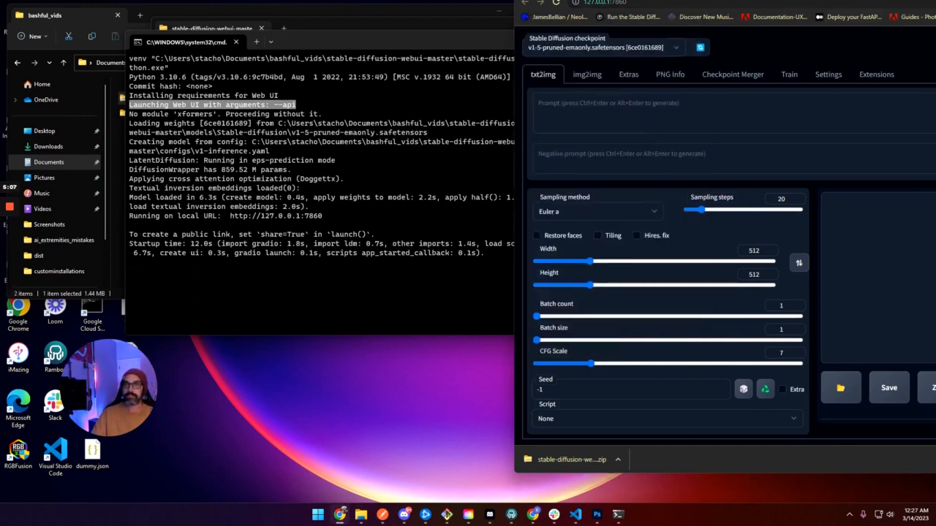
mouse_move(719, 460)
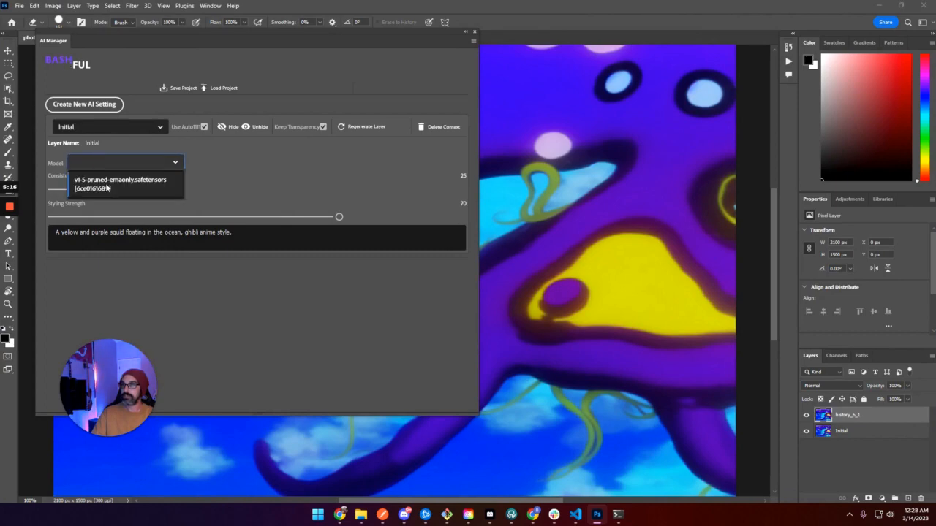
Step: Select v1-5-pruned-emaonly.safetensors as the Bashful model and regenerate the Initial layer
left_click(120, 179)
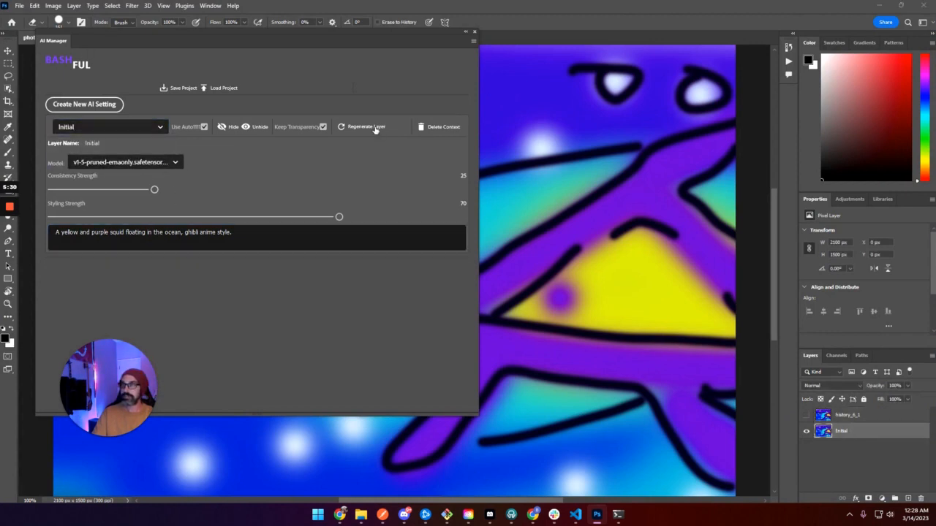
left_click(365, 126)
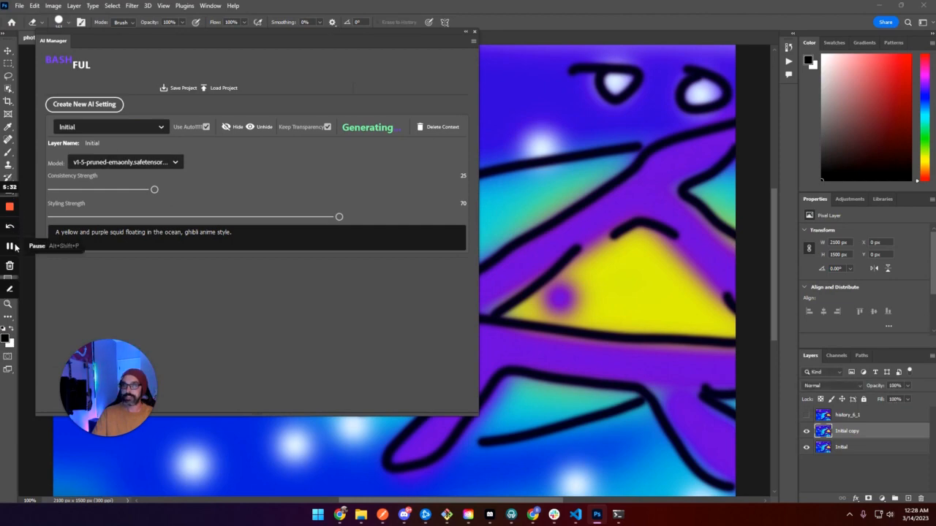